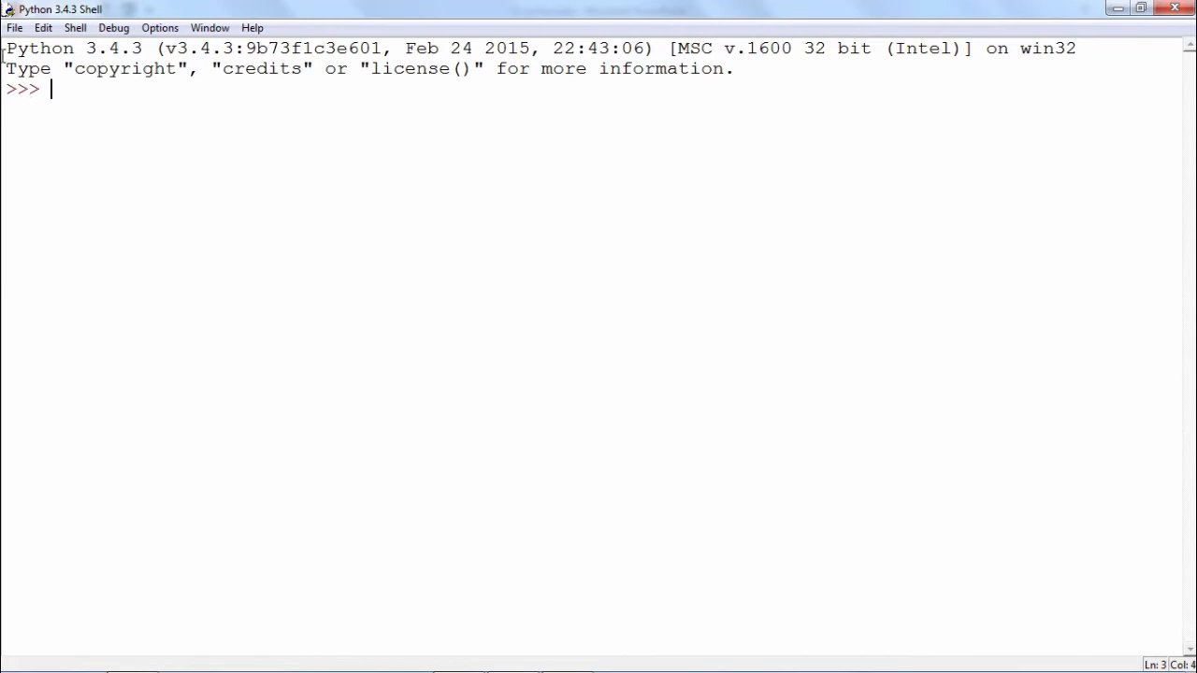
# - Create a new blank untitled script window via File > New File from the shell
pyautogui.click(15, 28)
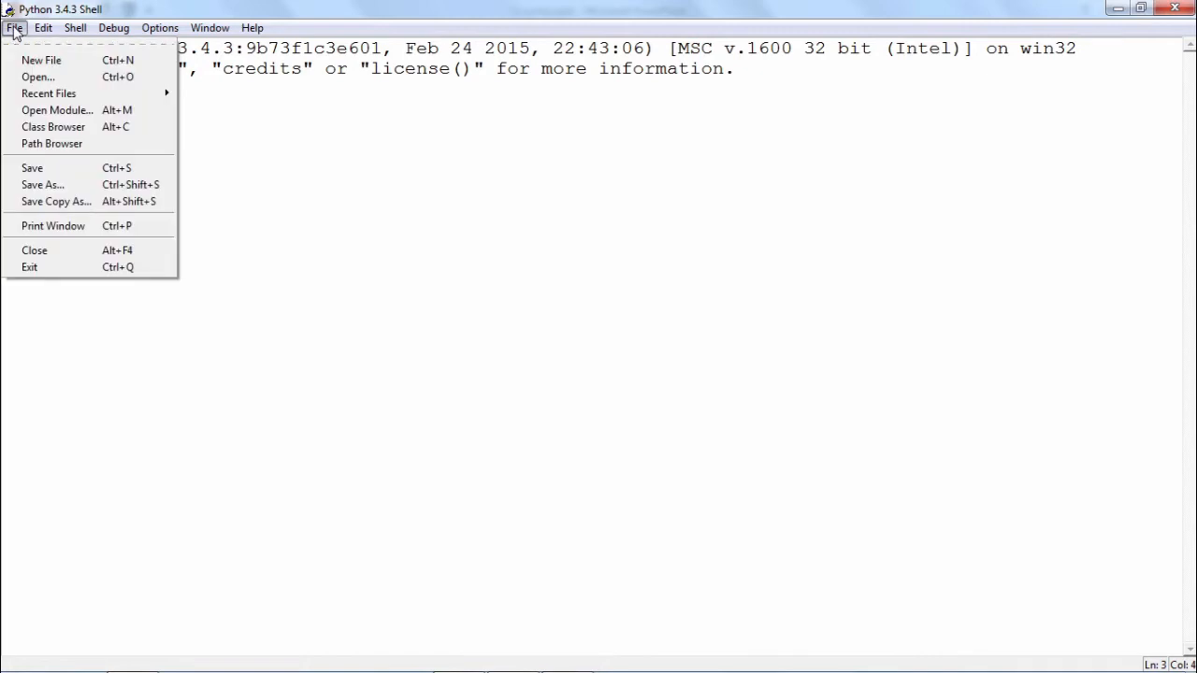
pyautogui.moveTo(41, 59)
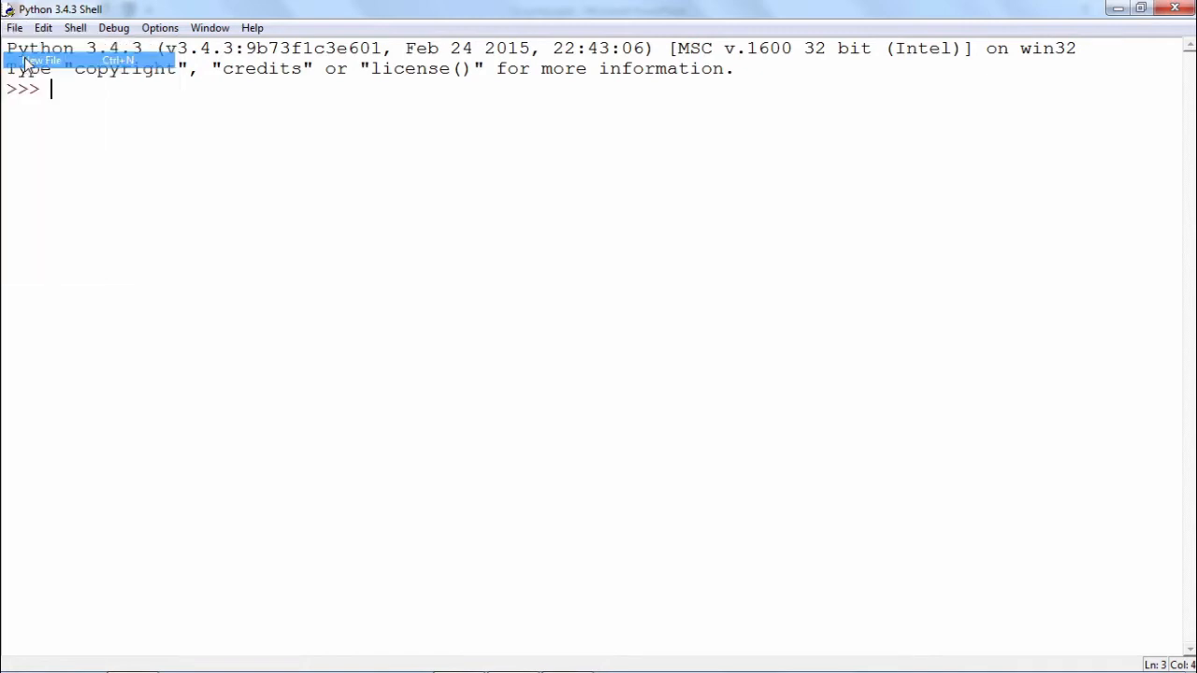
pyautogui.click(41, 59)
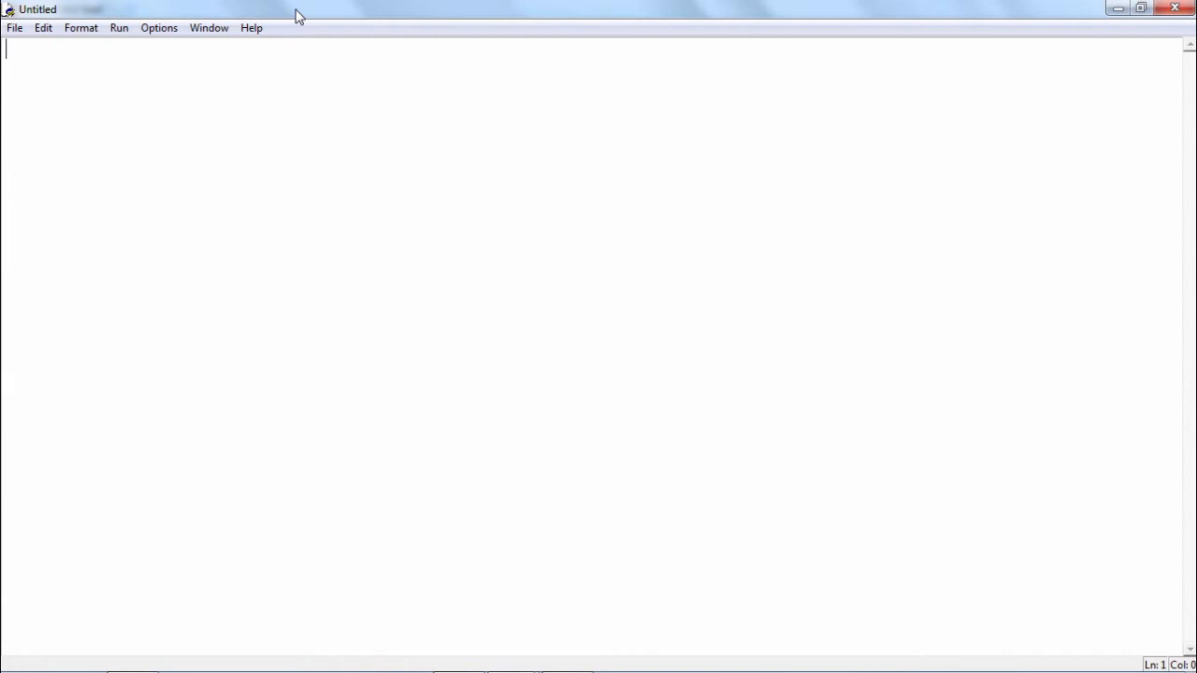
# - Write print ("hello") as the first line and leave a blank line below it
pyautogui.write('pri')
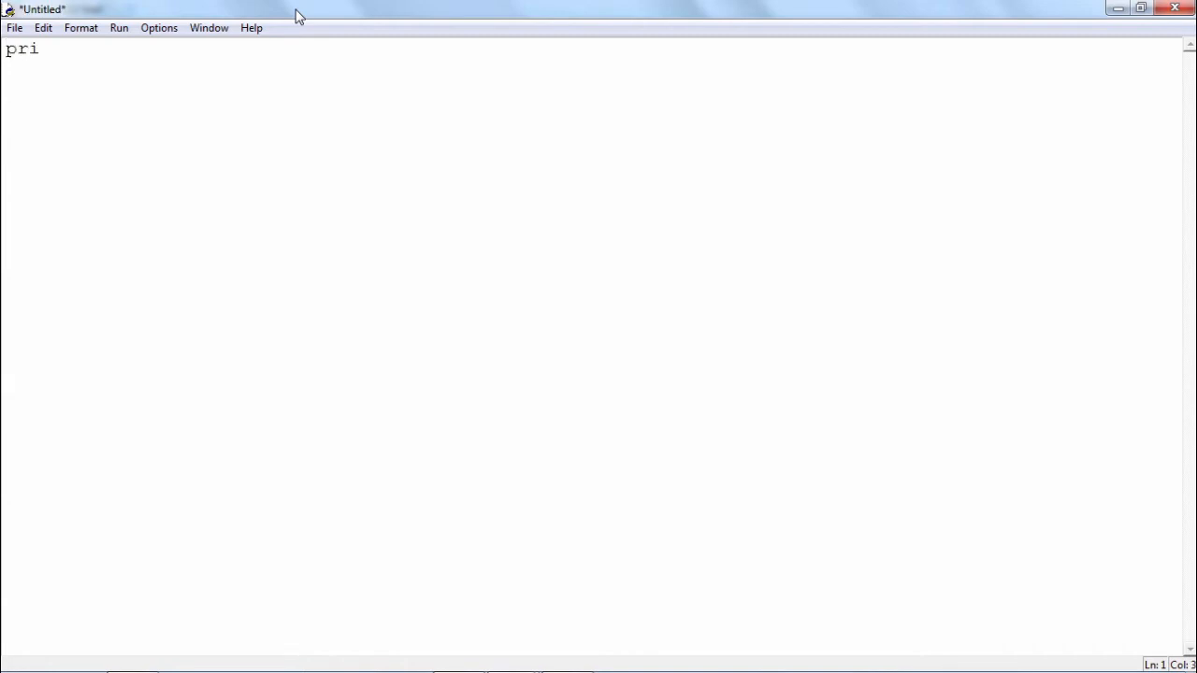
pyautogui.write('nt ("')
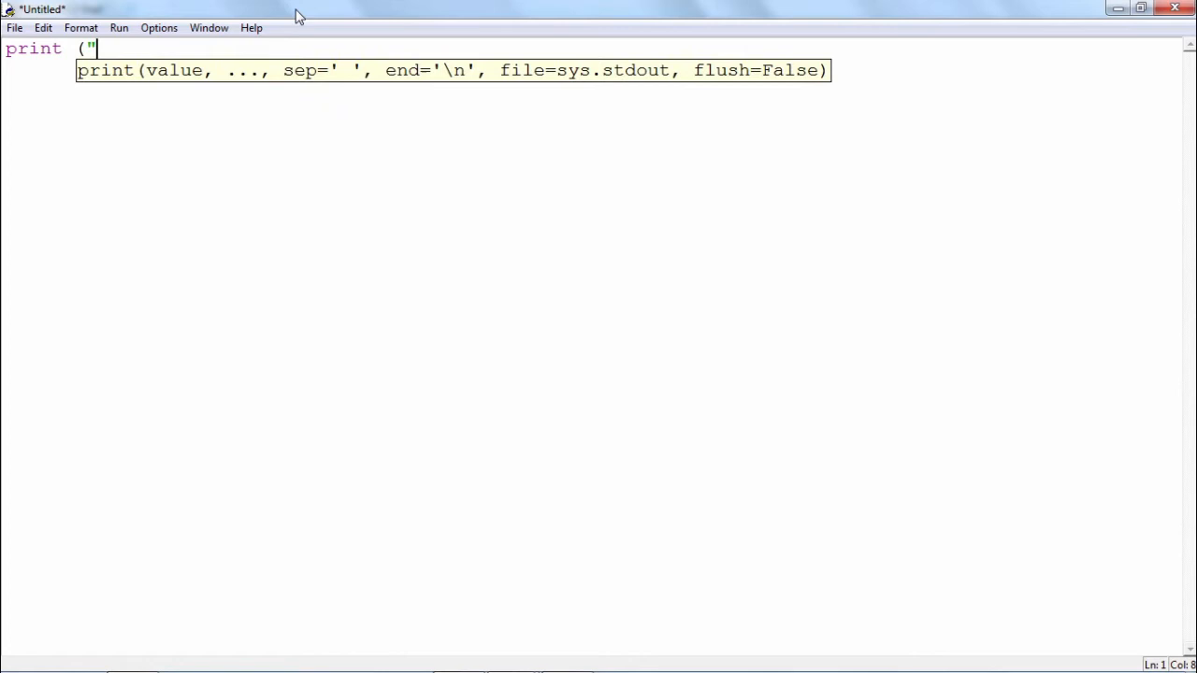
pyautogui.write('hello"')
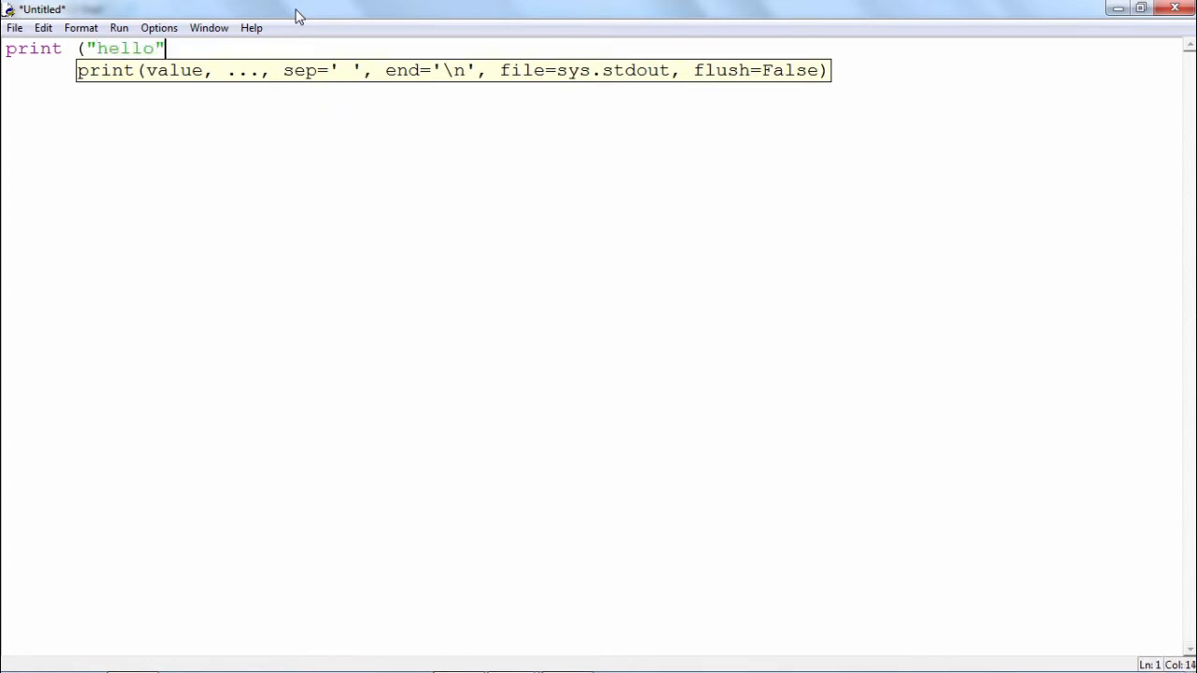
pyautogui.write(')')
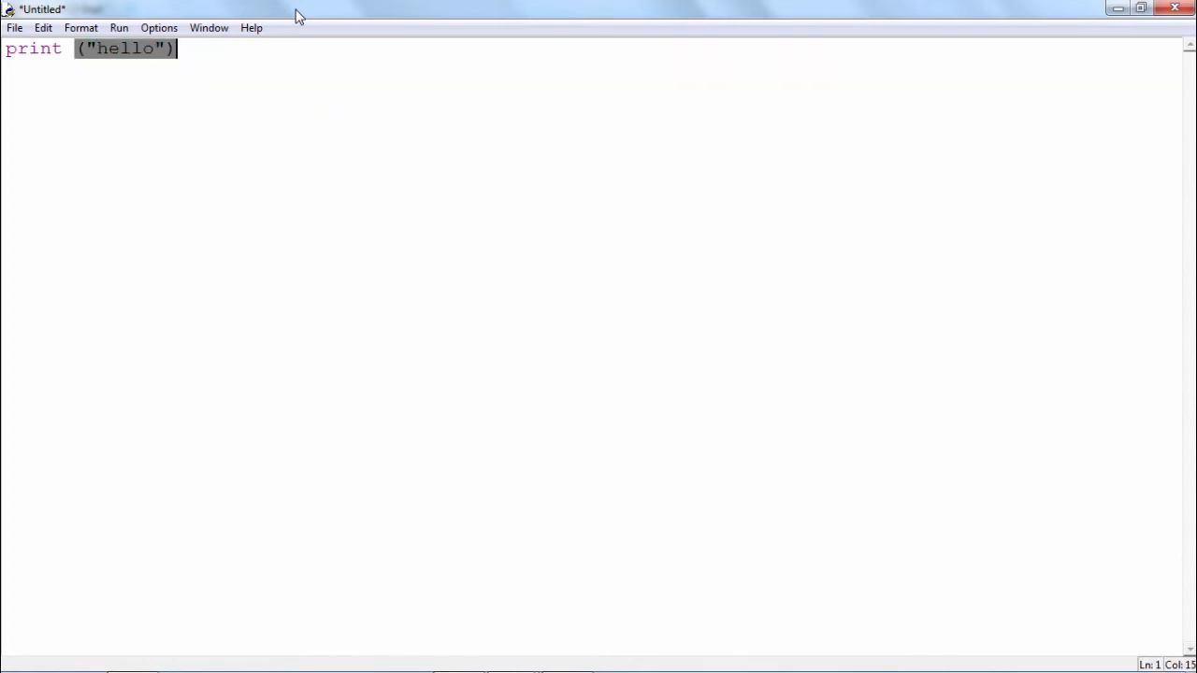
pyautogui.click(297, 53)
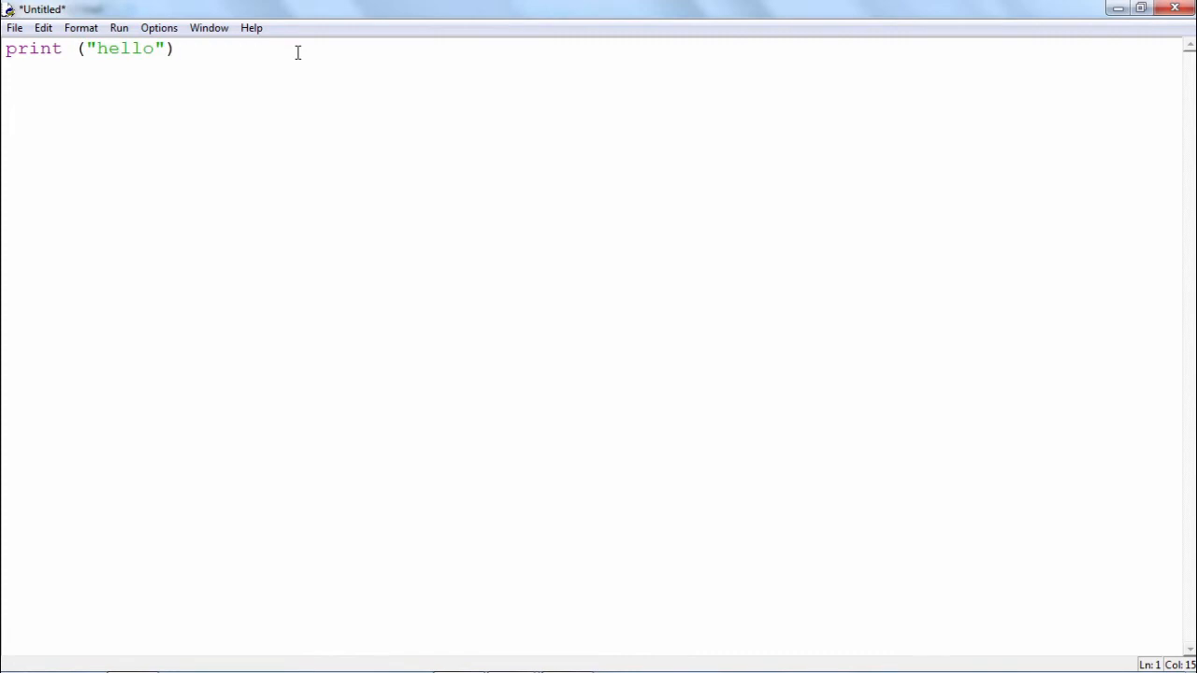
pyautogui.press('Return')
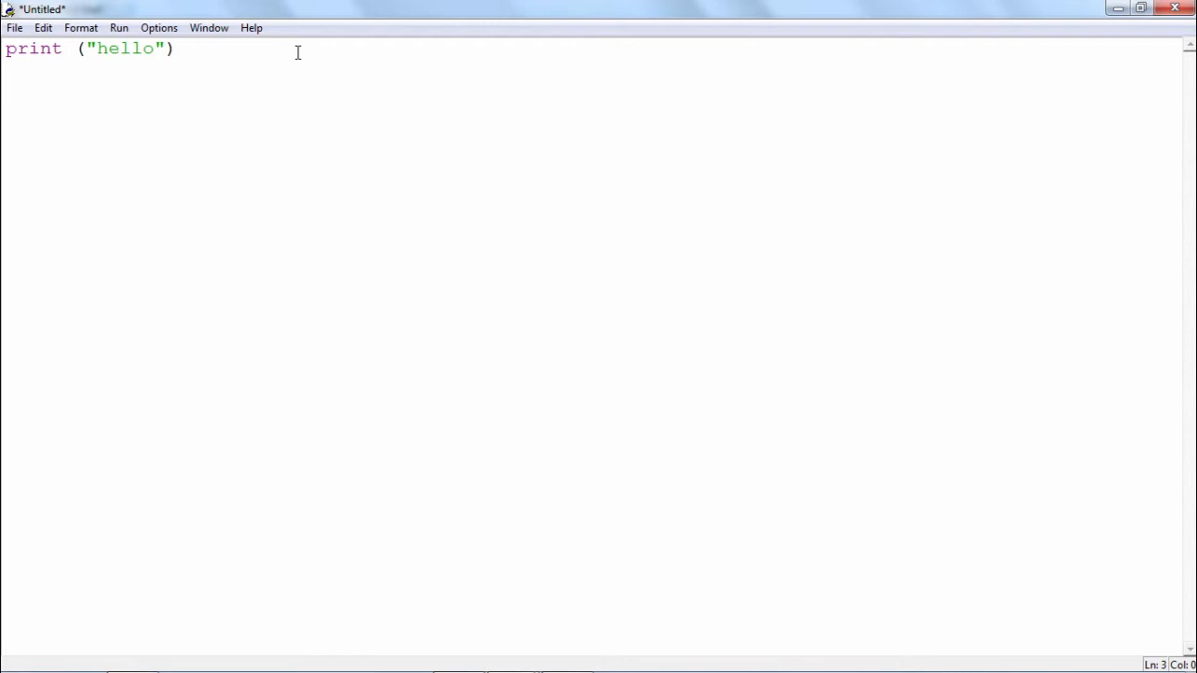
pyautogui.press('Return')
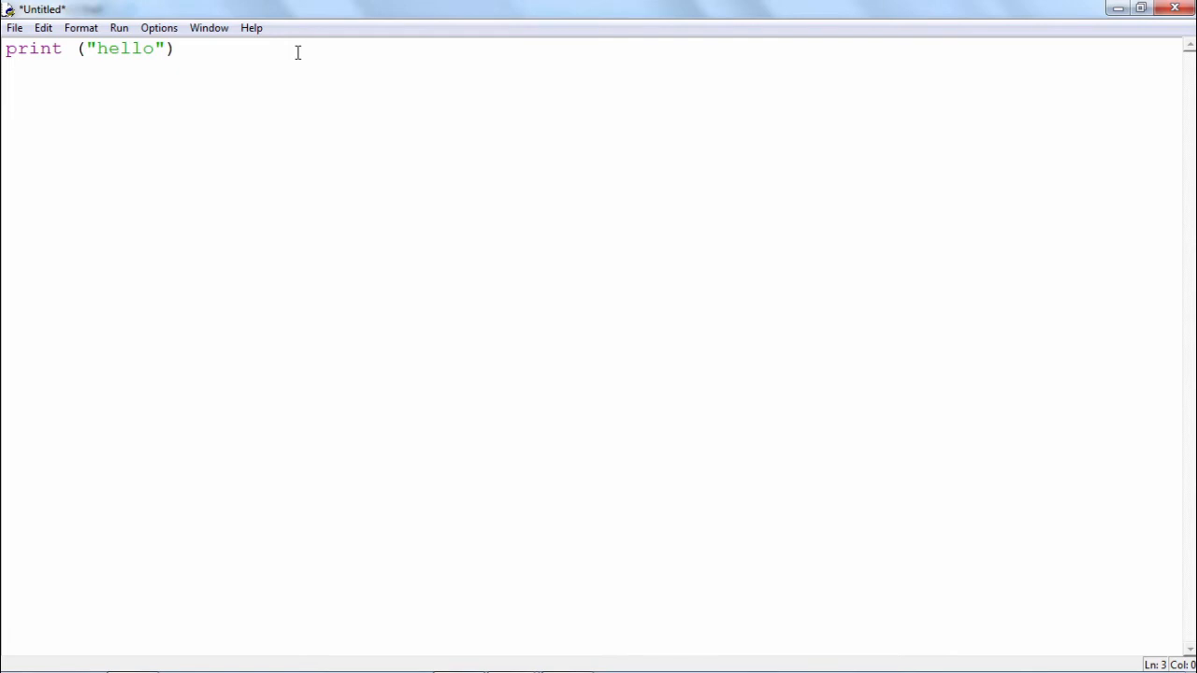
pyautogui.press('Return')
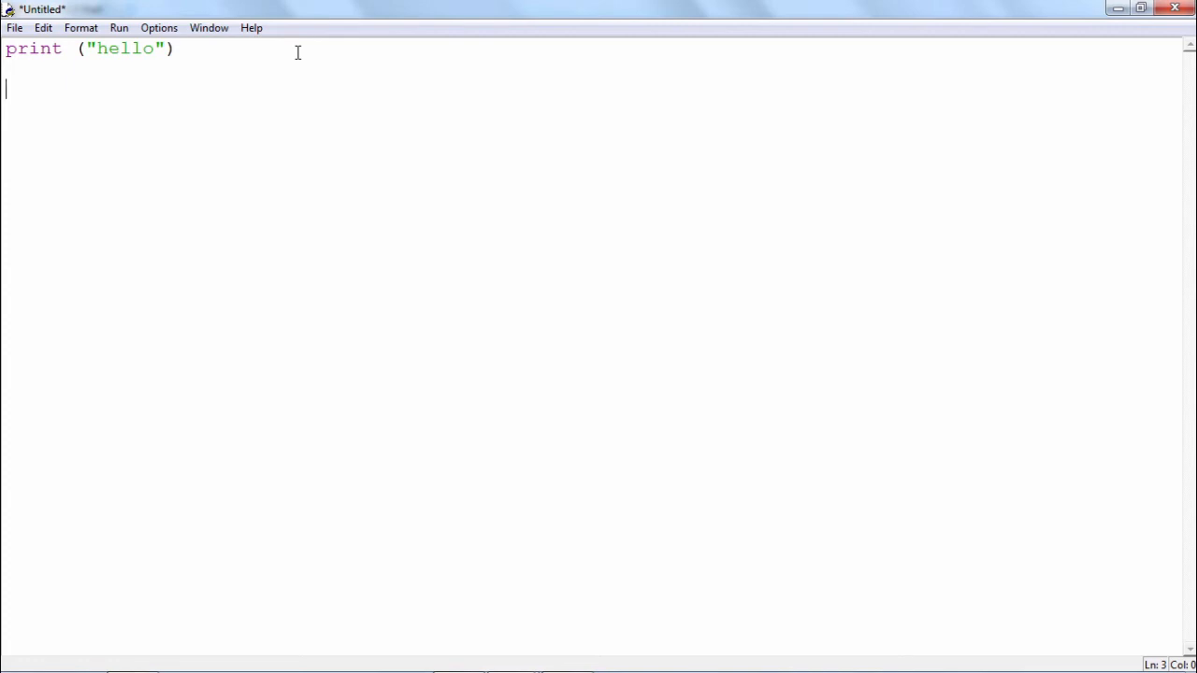
# - Write the conditional header if marks>=50: on the third line
pyautogui.write('if')
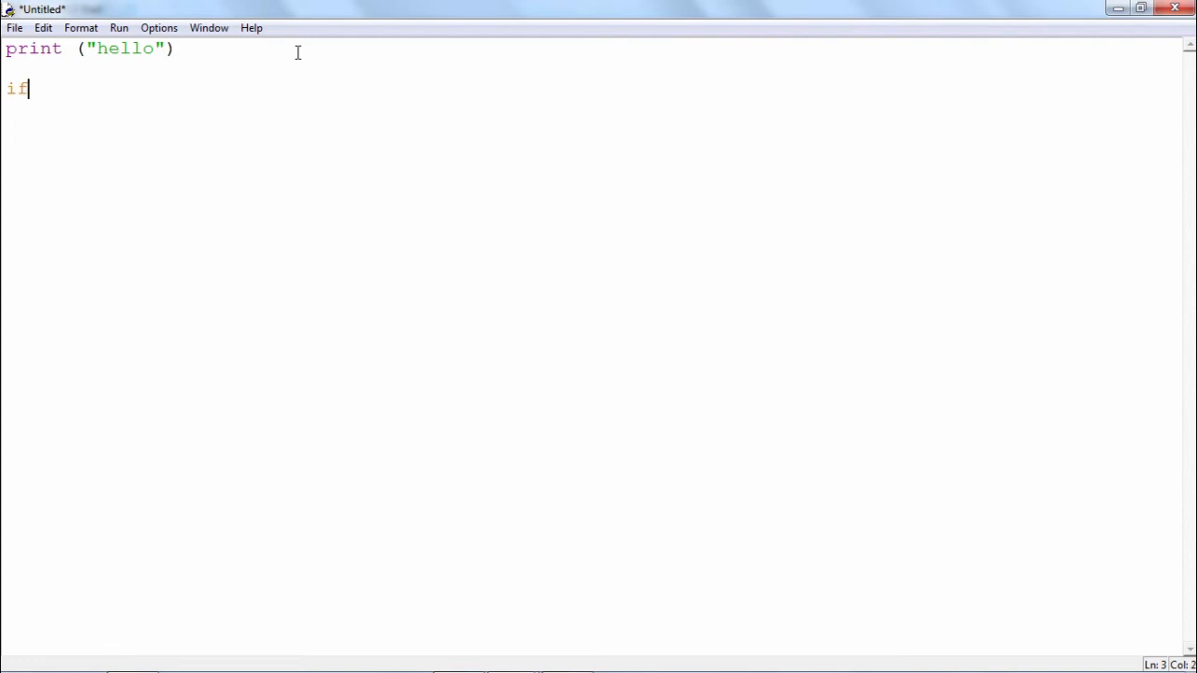
pyautogui.write('mar')
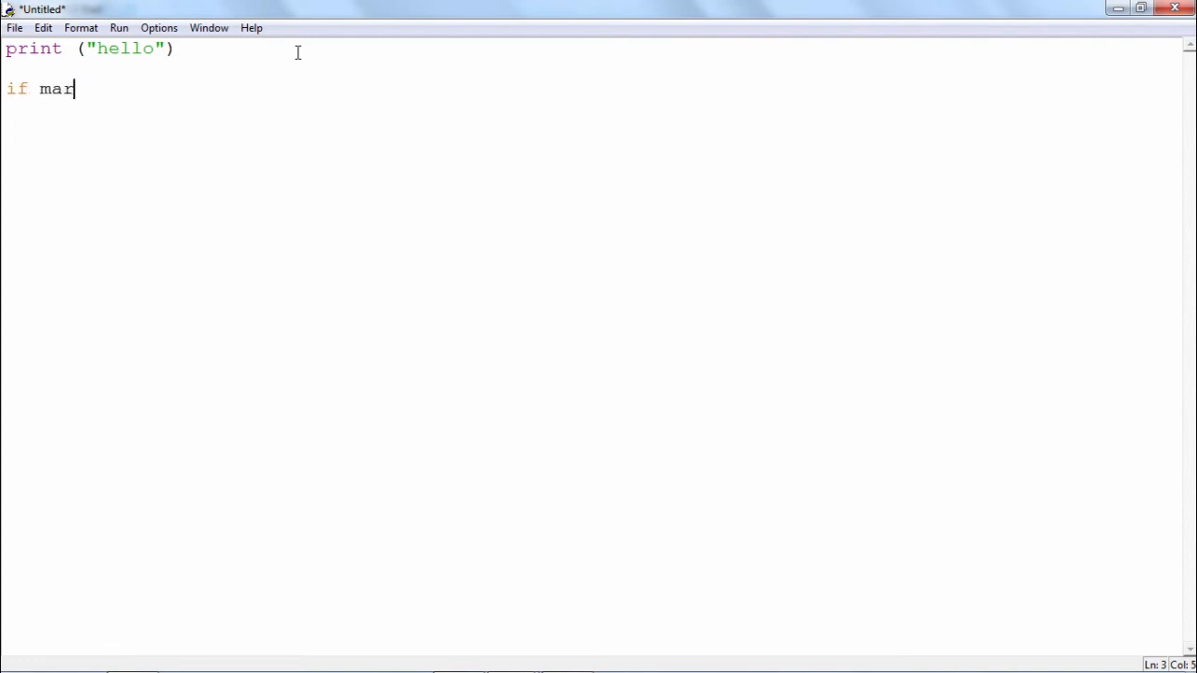
pyautogui.write('ks>')
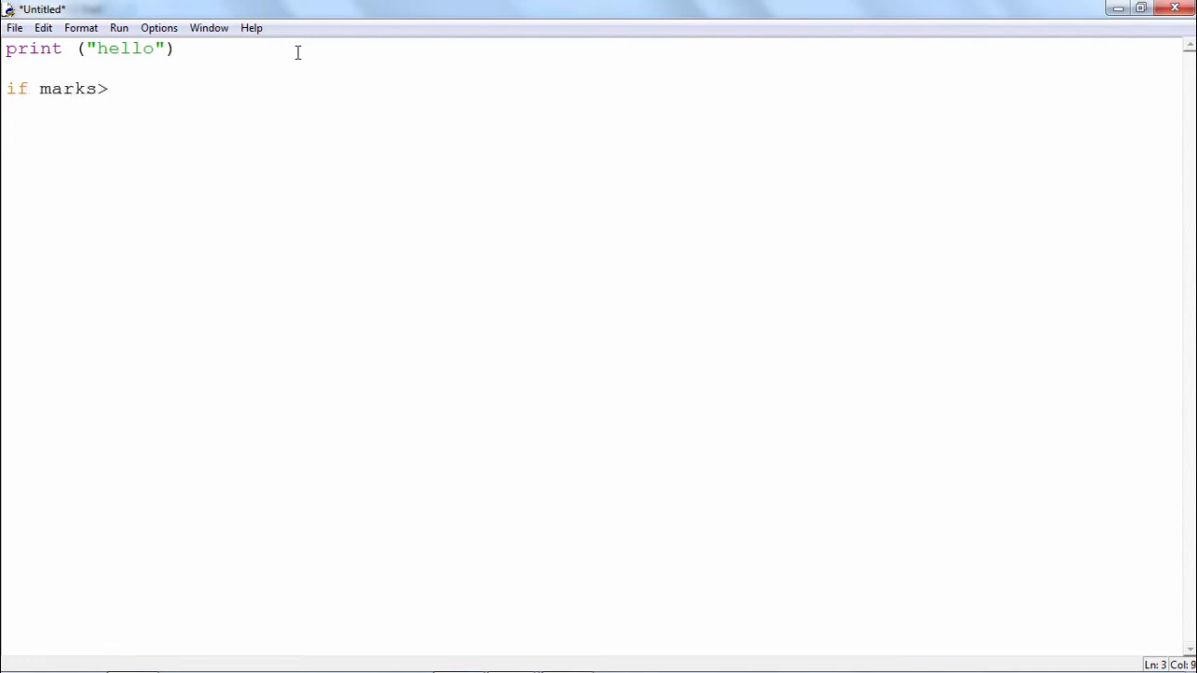
pyautogui.write('=50')
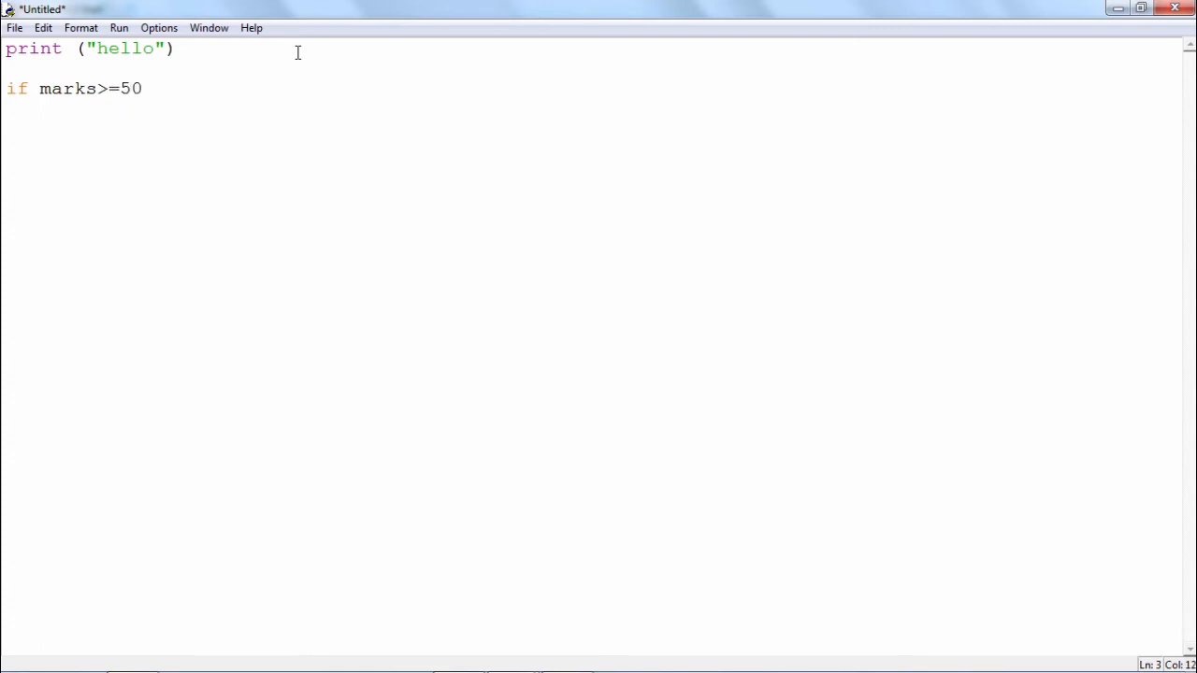
pyautogui.click(142, 87)
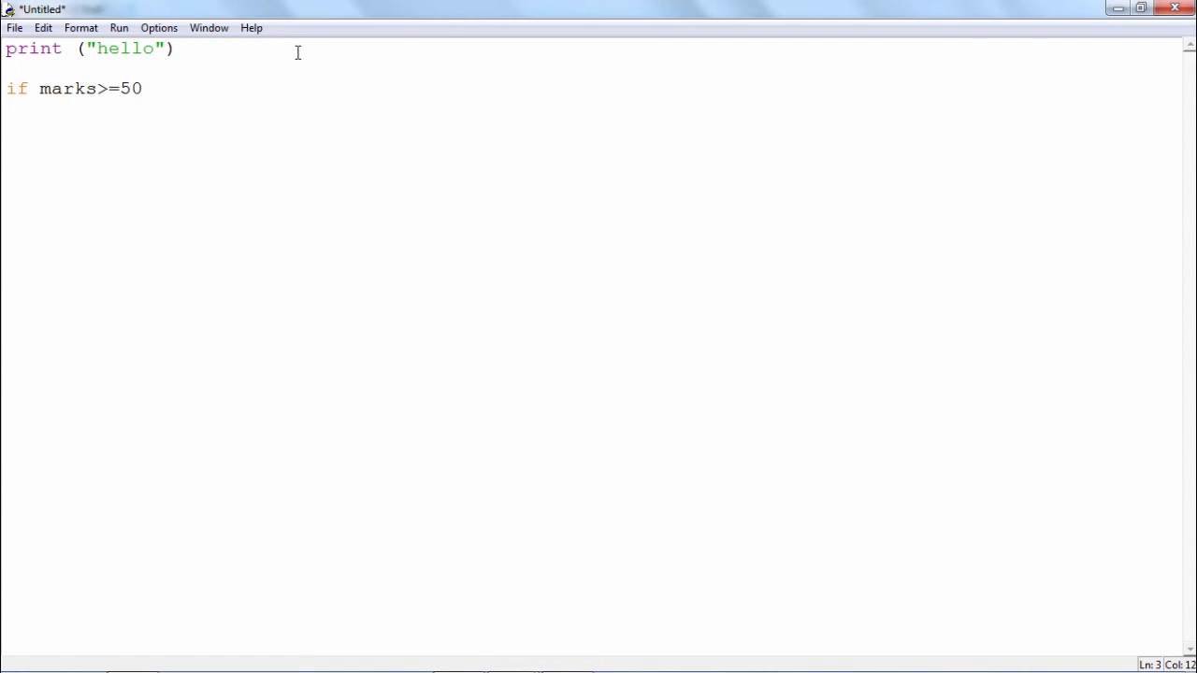
pyautogui.write(':')
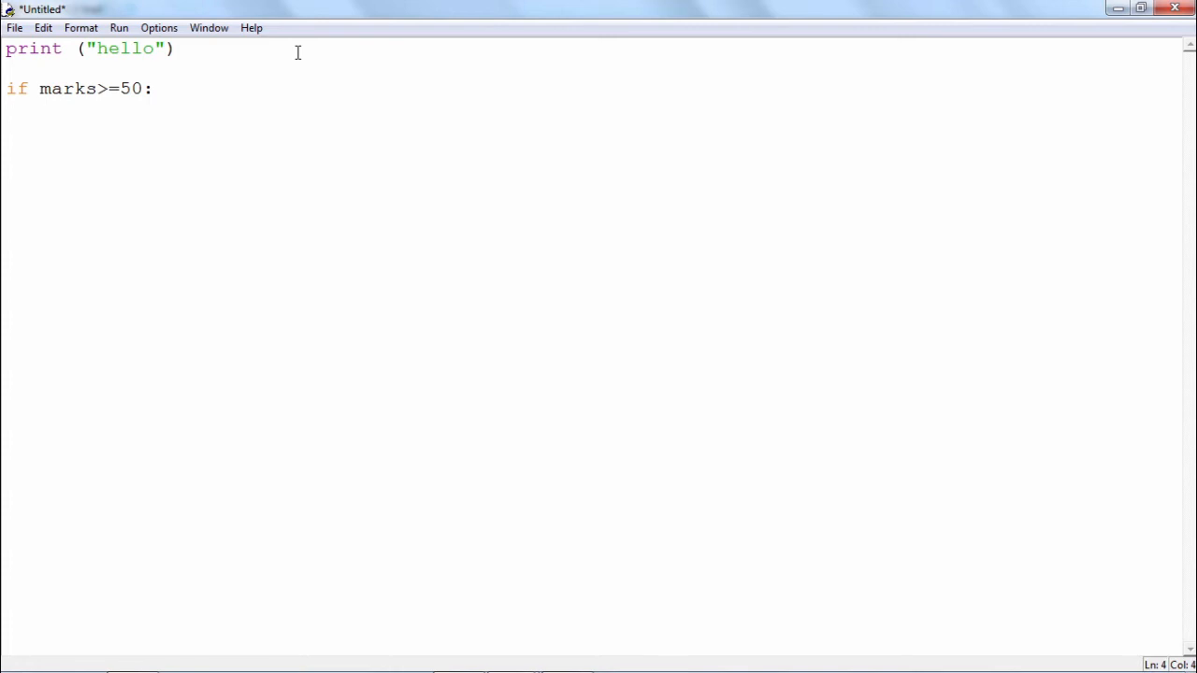
# - Add the indented line print ("congrats"), correcting the mistyped congrTS
pyautogui.write('pr')
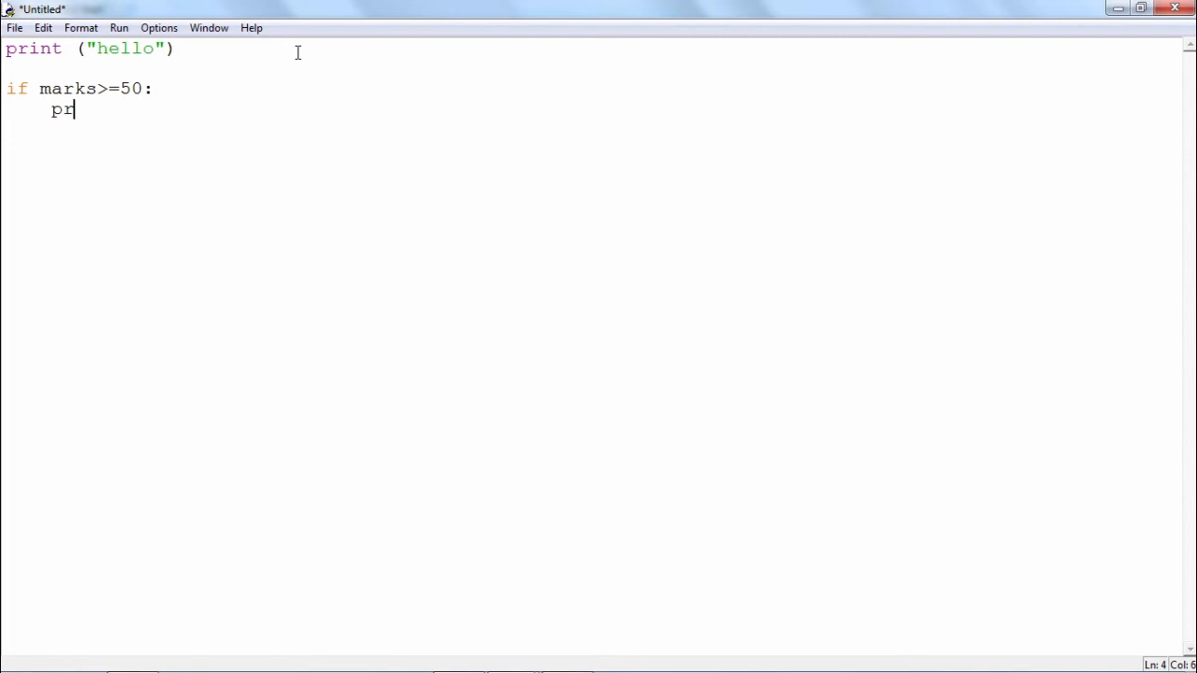
pyautogui.write('int')
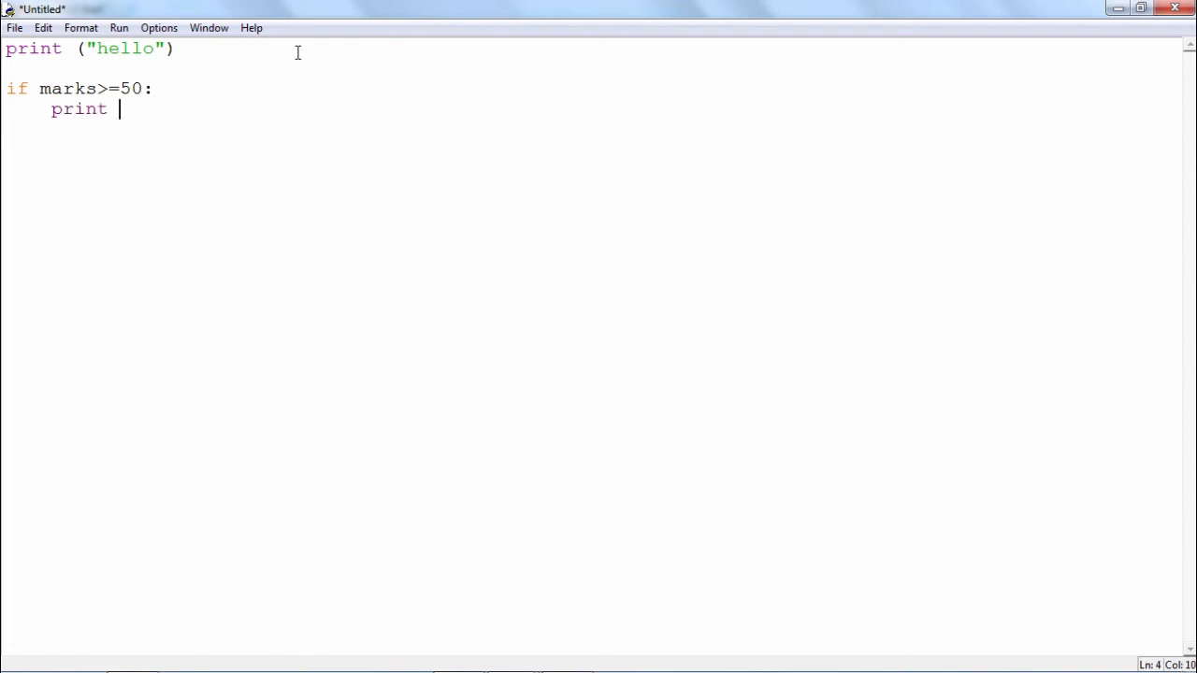
pyautogui.write('("')
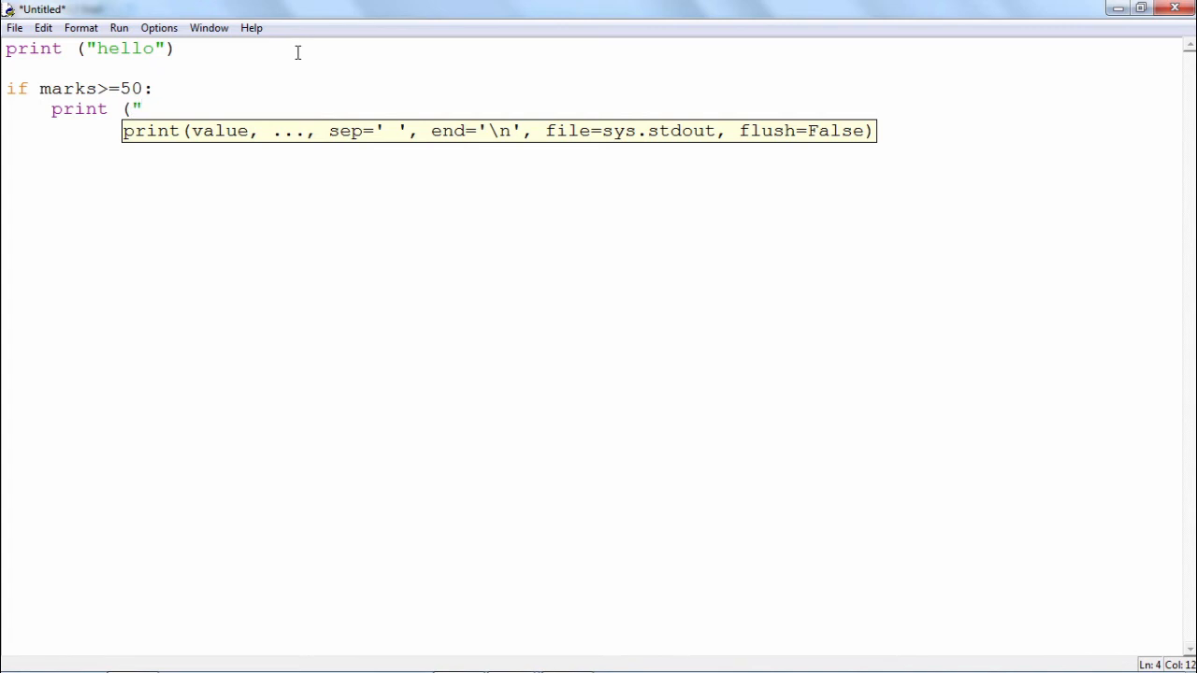
pyautogui.write('c')
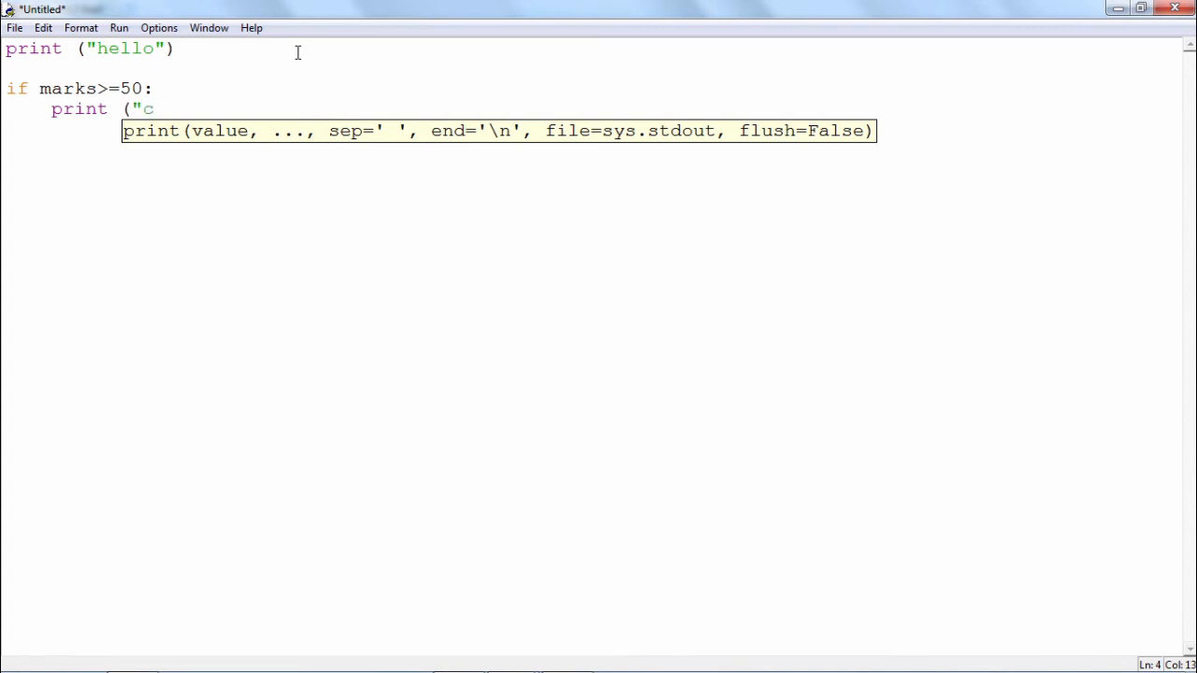
pyautogui.write('ongrTS')
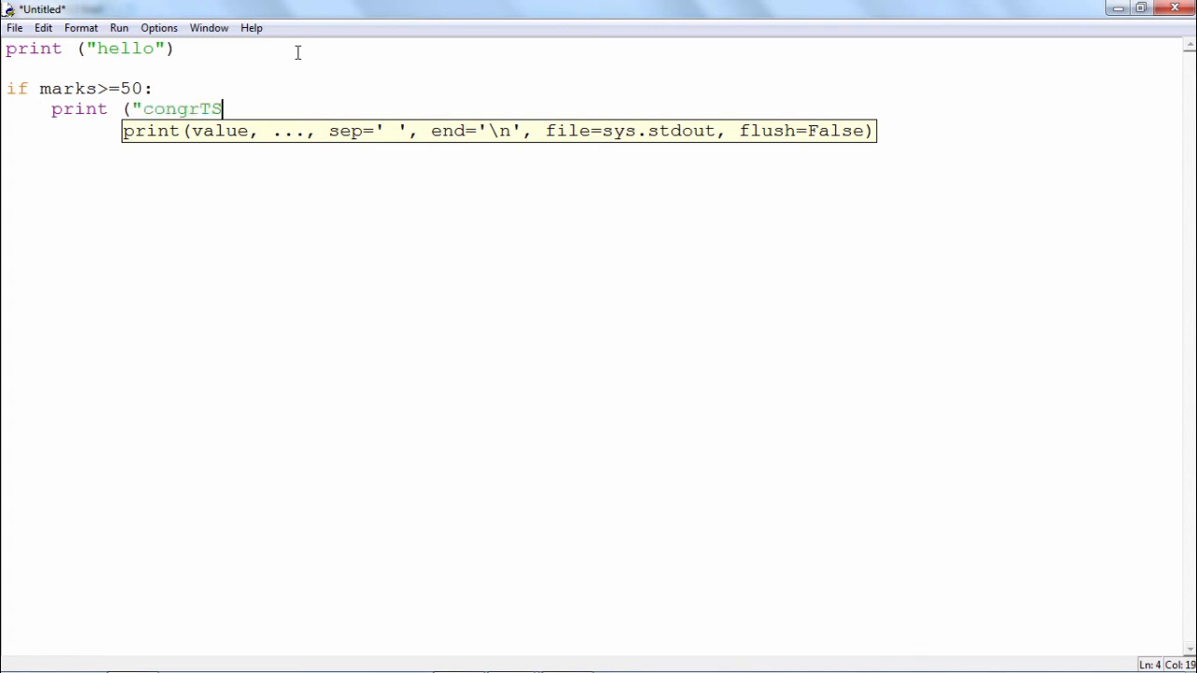
pyautogui.press('BackSpace')
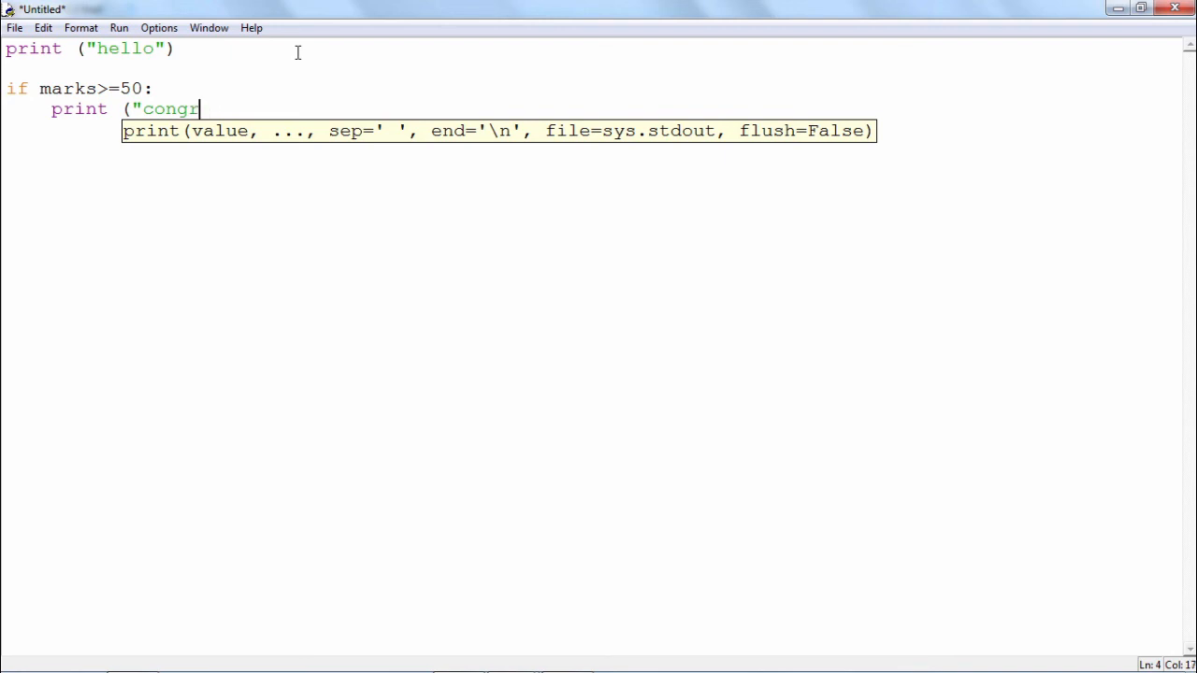
pyautogui.write('ats")')
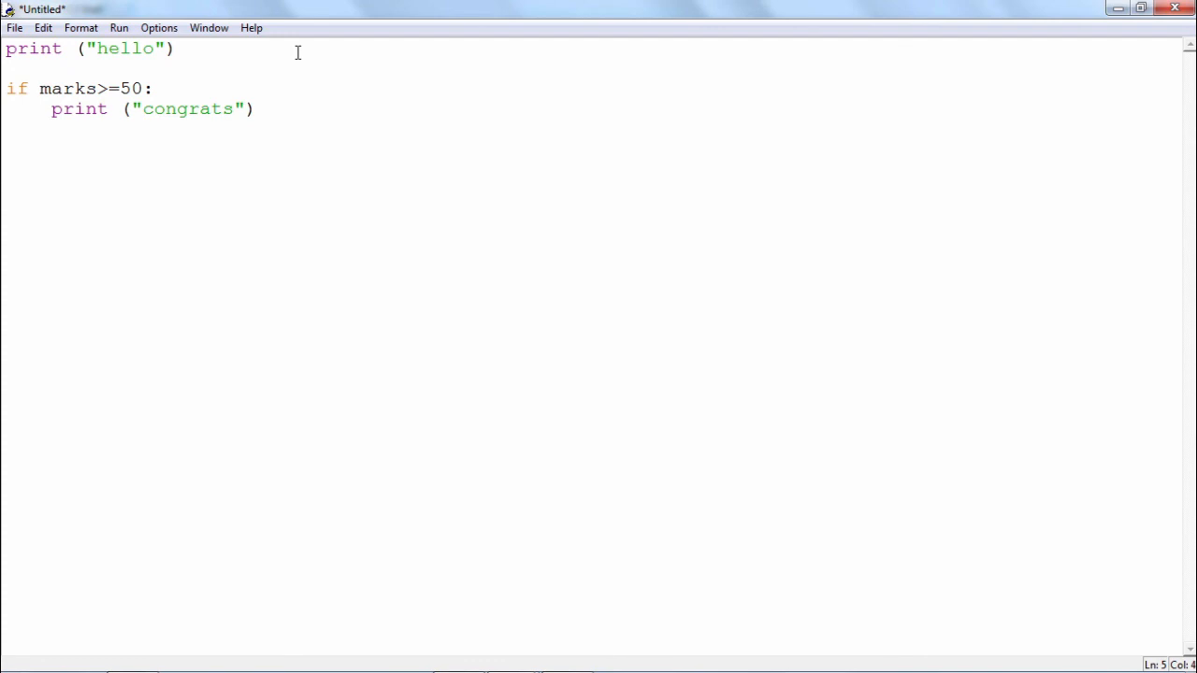
# - Add the indented line print ("pass") and move to a new line
pyautogui.write('print')
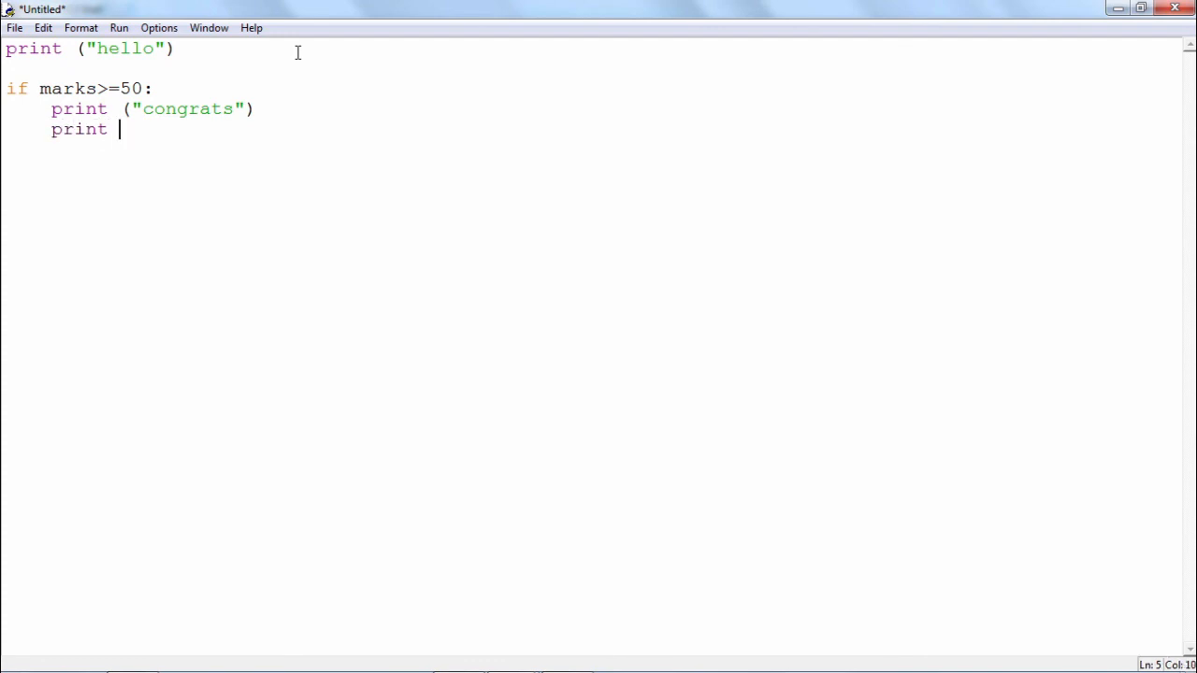
pyautogui.write('("pass')
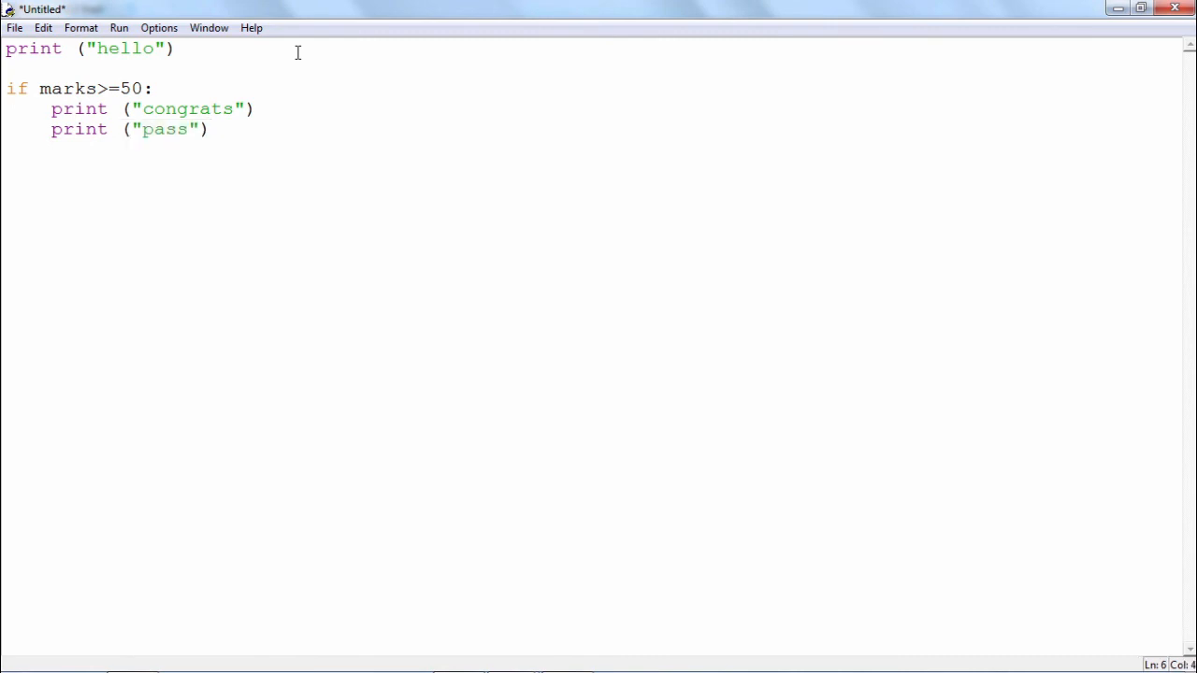
pyautogui.press('Return')
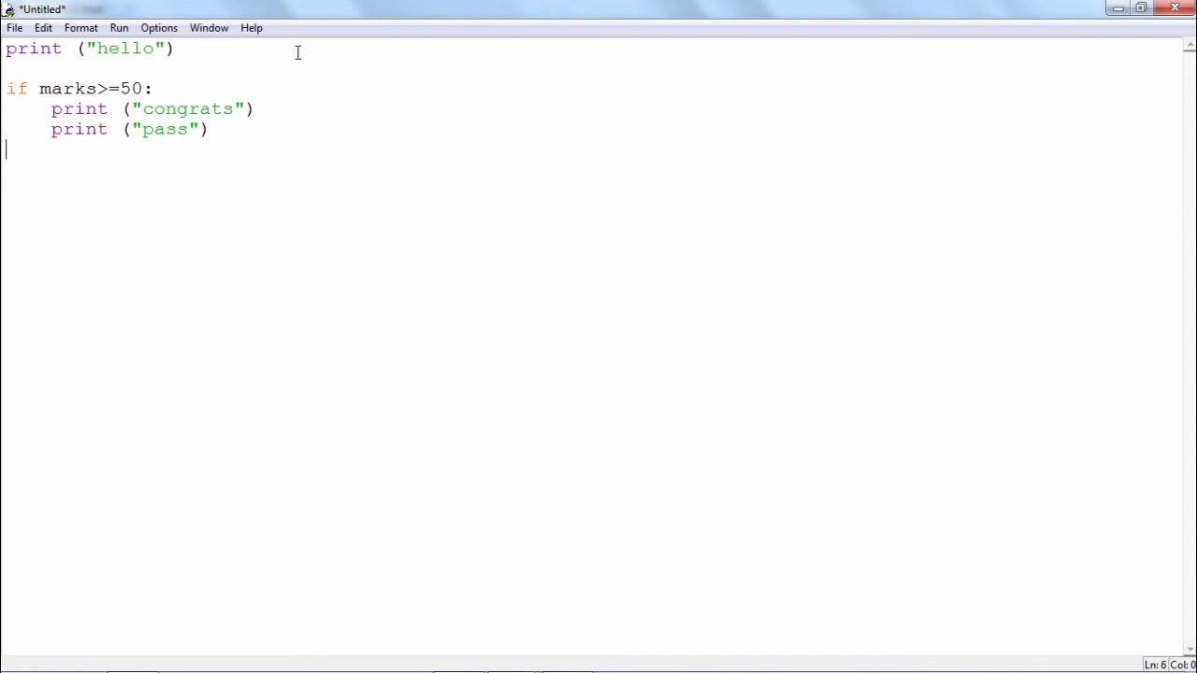
pyautogui.moveTo(267, 71)
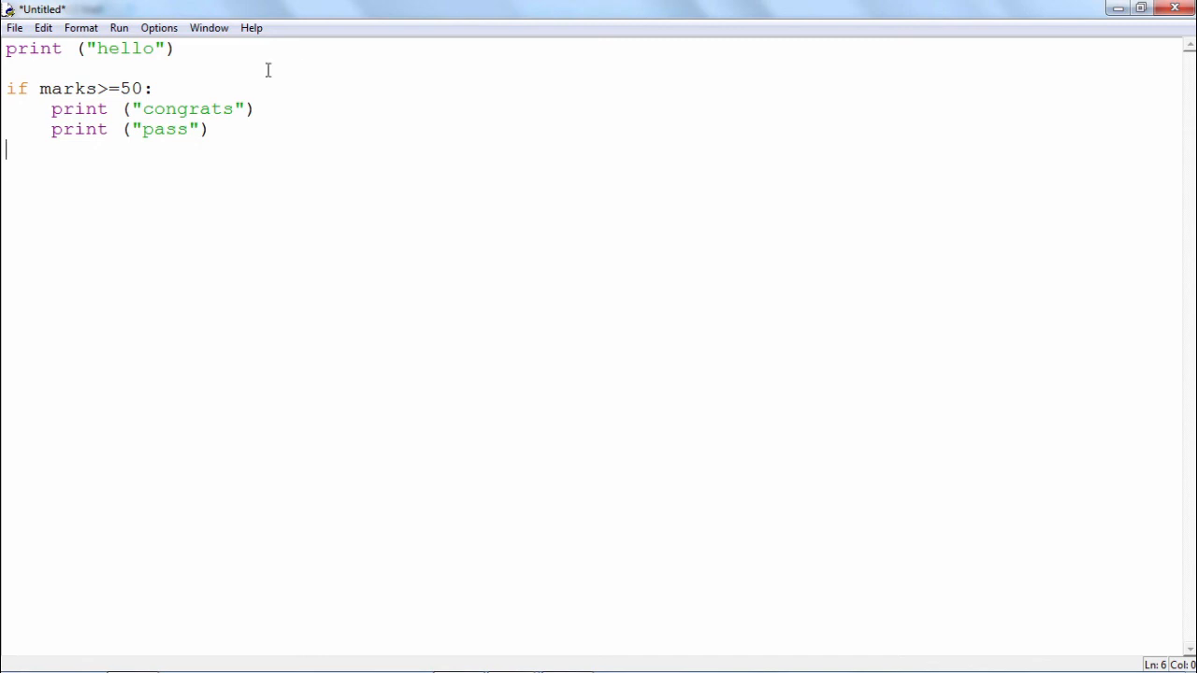